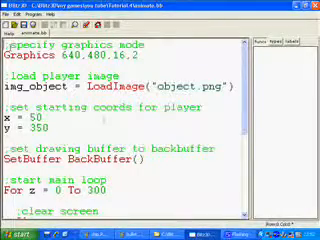
scroll(down, 3)
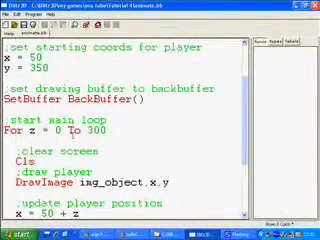
scroll(down, 3)
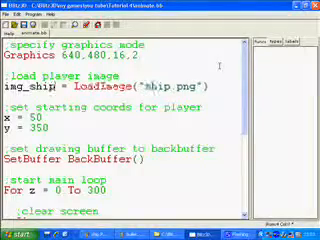
scroll(down, 3)
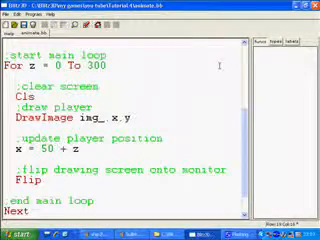
text(ship = LoadImage("ship.png)
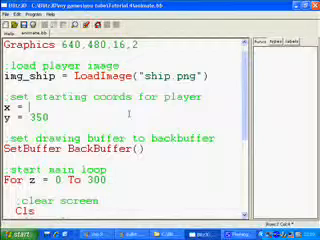
text(320)
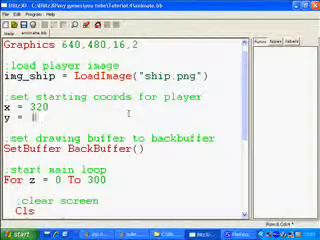
text(400)
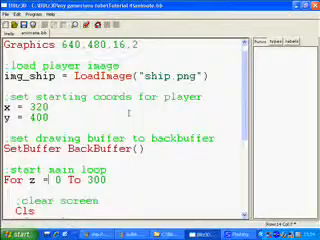
scroll(down, 3)
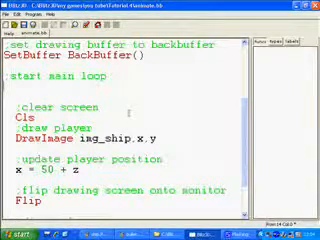
text(While)
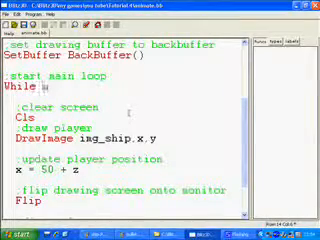
text(Not KeyDown(1))
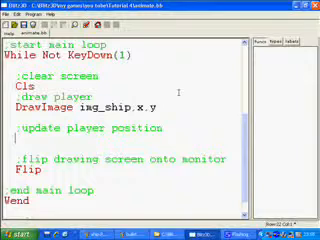
text(If keyDown()
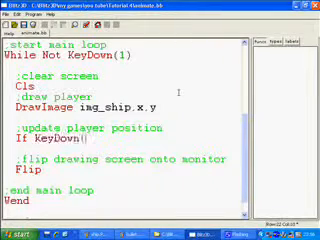
text(203))
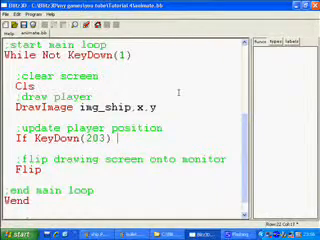
text(Then x = x - 3)
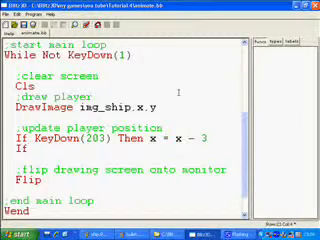
text(If KeyDown(205) Then x =)
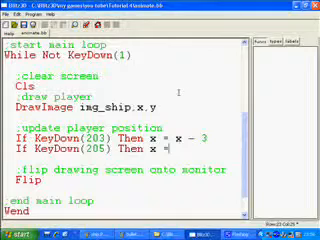
text(+)
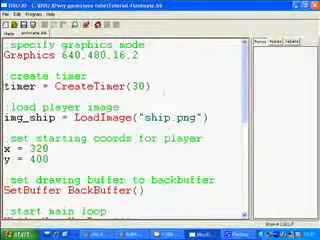
scroll(down, 3)
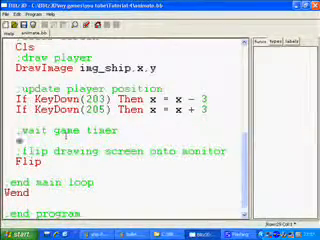
text(waittimer)
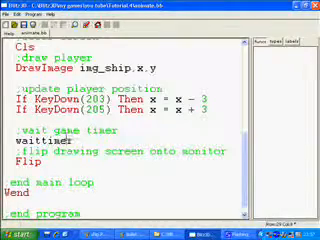
text(WaitTimer(timer))
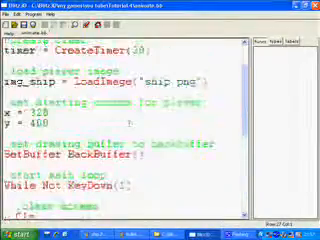
scroll(down, 3)
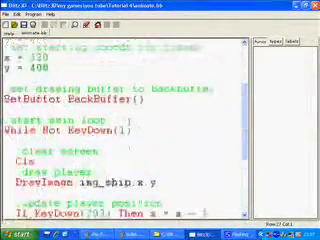
scroll(down, 3)
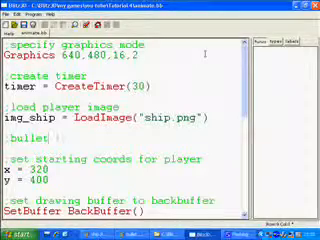
text(type)
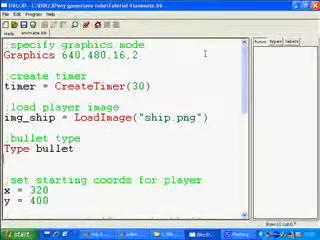
text(fied)
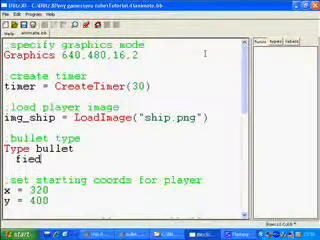
text(Field x)
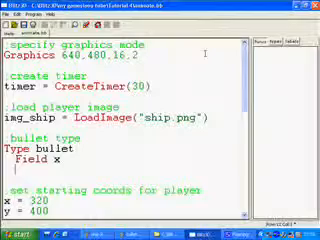
text(Field)
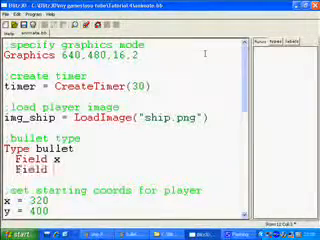
text(y)
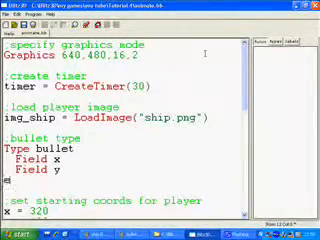
text(End Type)
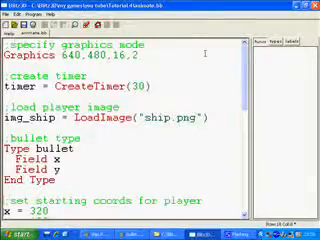
scroll(down, 3)
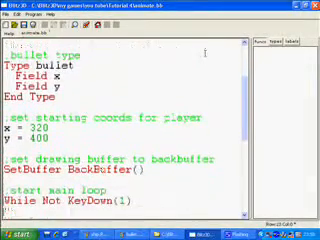
scroll(down, 3)
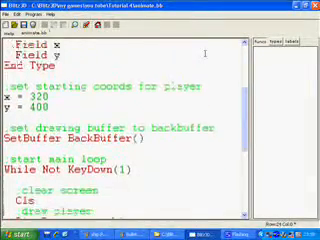
scroll(down, 3)
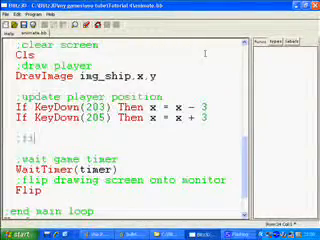
text(;fire bullets)
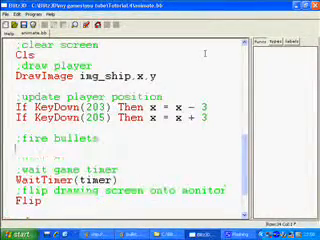
text(If keyHit(57)
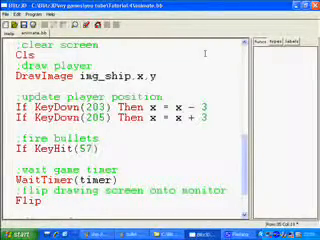
text(then)
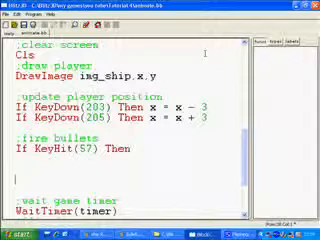
text(Endif)
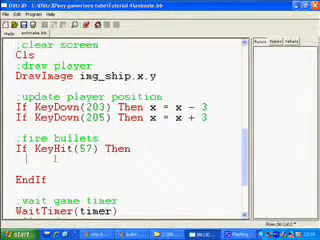
text(While Not KeyDown(1))
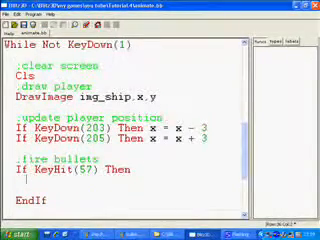
scroll(down, 3)
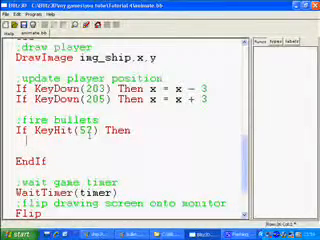
text(b.bullet)
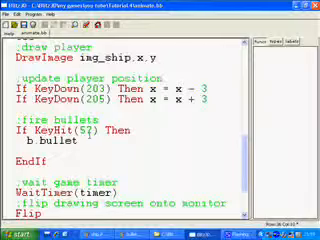
text(= New bullet)
text(For b.bullet =)
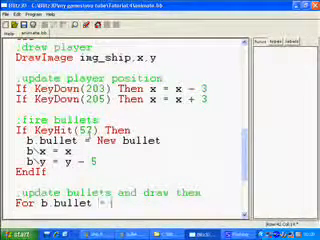
text(Each bullet)
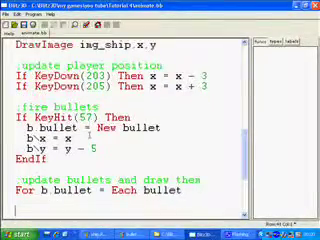
scroll(down, 3)
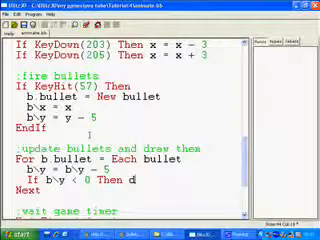
text(elete b)
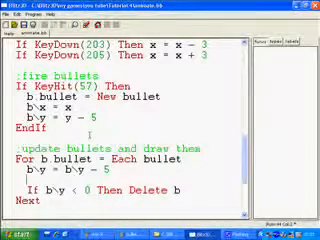
text(drawimg)
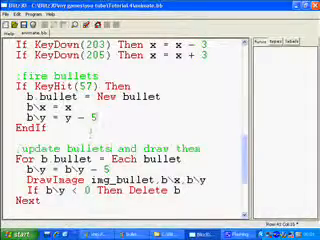
scroll(up, 3)
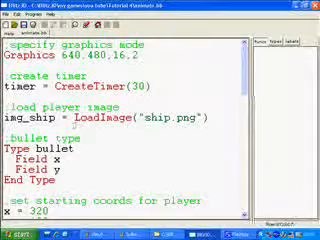
text(img_bullet = loadimage)
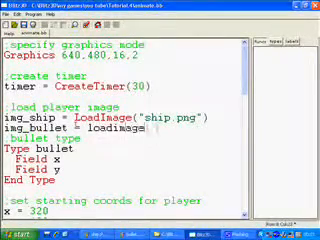
text(LoadImage("bullet.png)
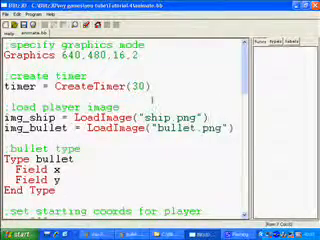
text(midhandle)
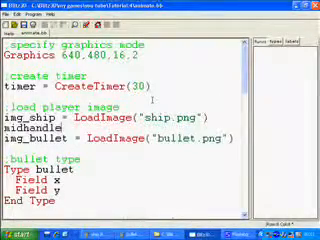
text(MidHandle ship)
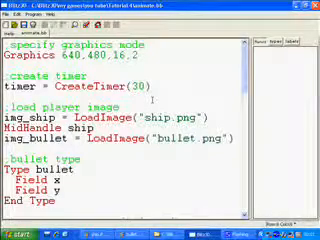